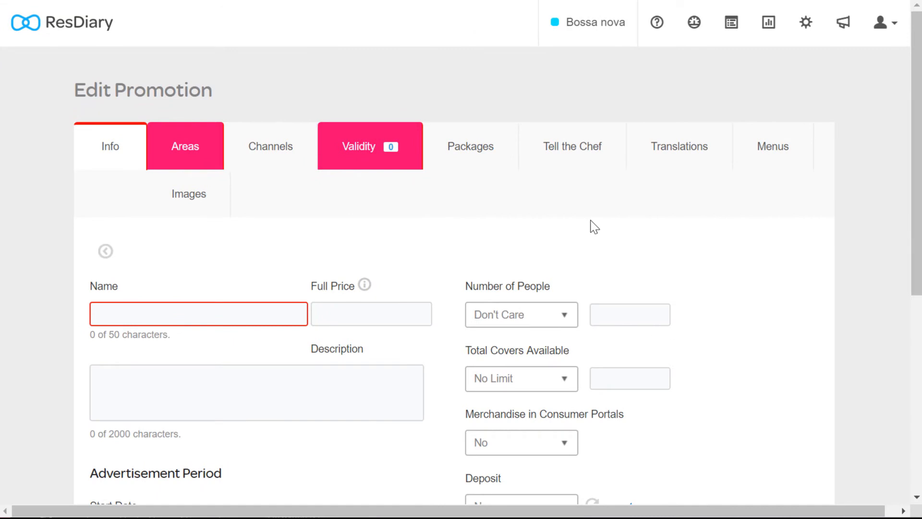
Step: Name the promotion 'tasting menu' with start date 28 Mar 2018 and end date 30 Apr 2018
{"action": "left_click", "coordinate": [198, 313]}
{"action": "type", "text": "tasting menu"}
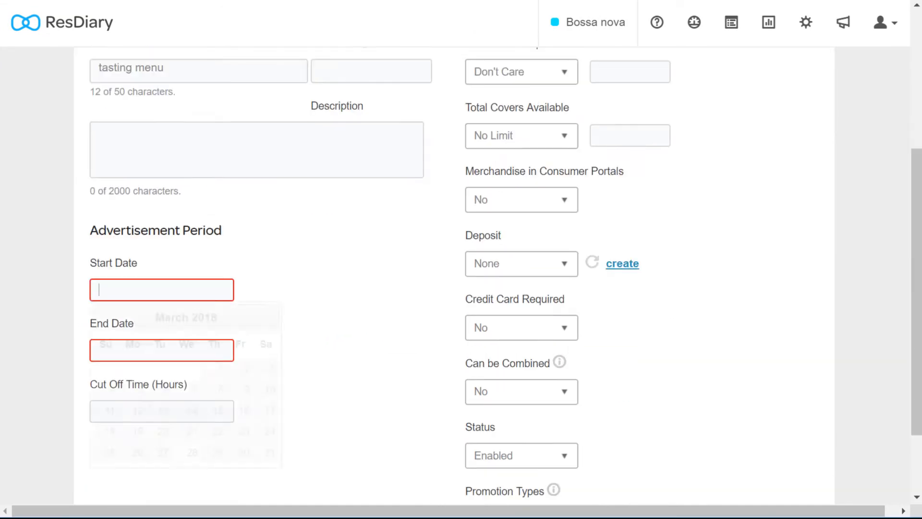
{"action": "left_click", "coordinate": [191, 451]}
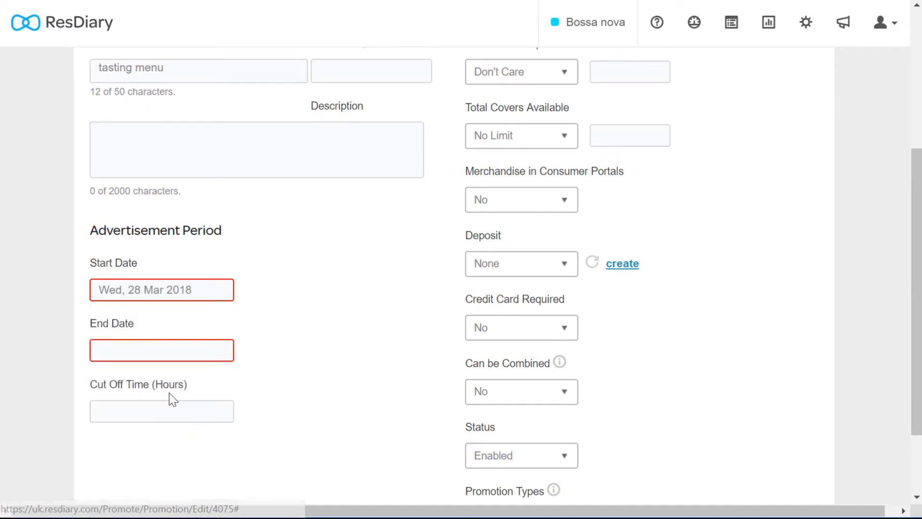
{"action": "left_click", "coordinate": [162, 350]}
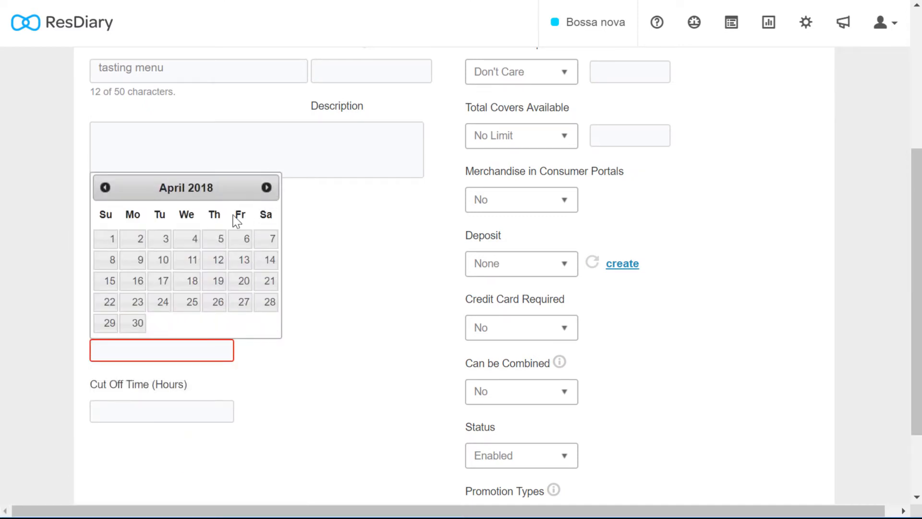
{"action": "left_click", "coordinate": [139, 322]}
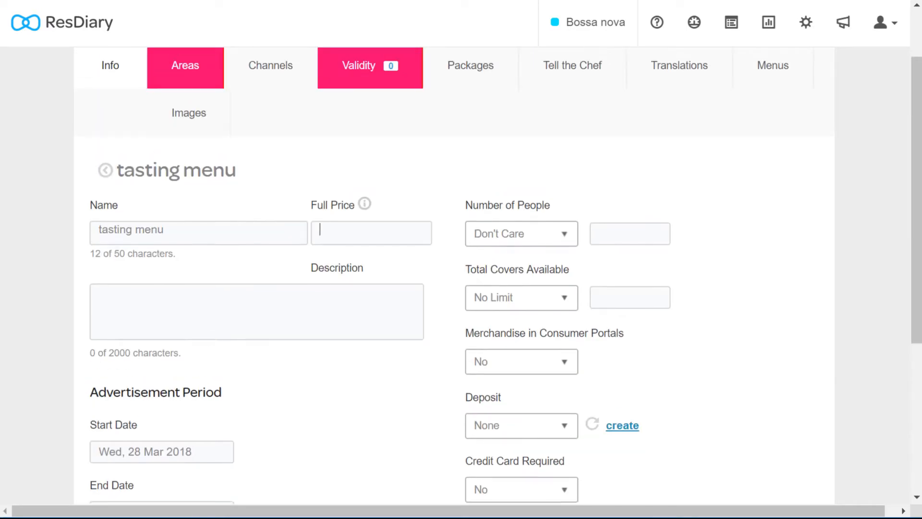
Step: Enter full price 30, the 'Experience' description and a 24-hour cut-off time
{"action": "type", "text": "30"}
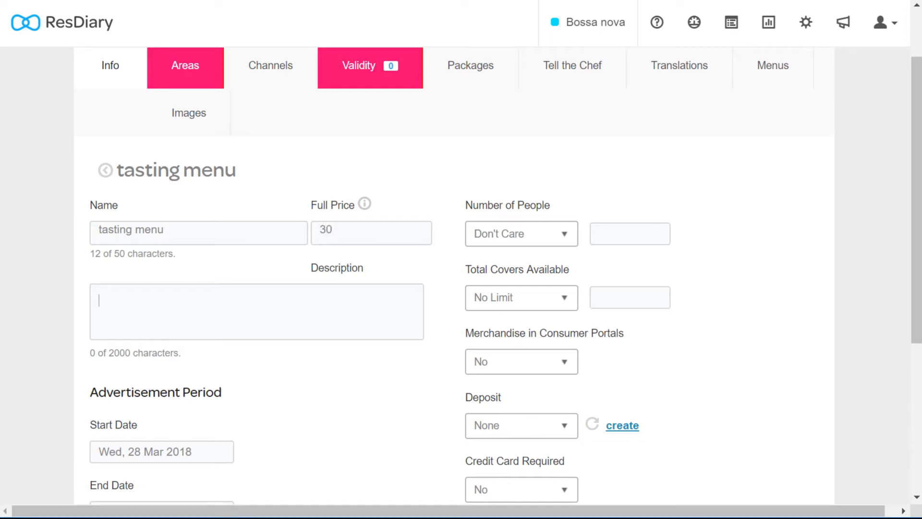
{"action": "type", "text": "Experience"}
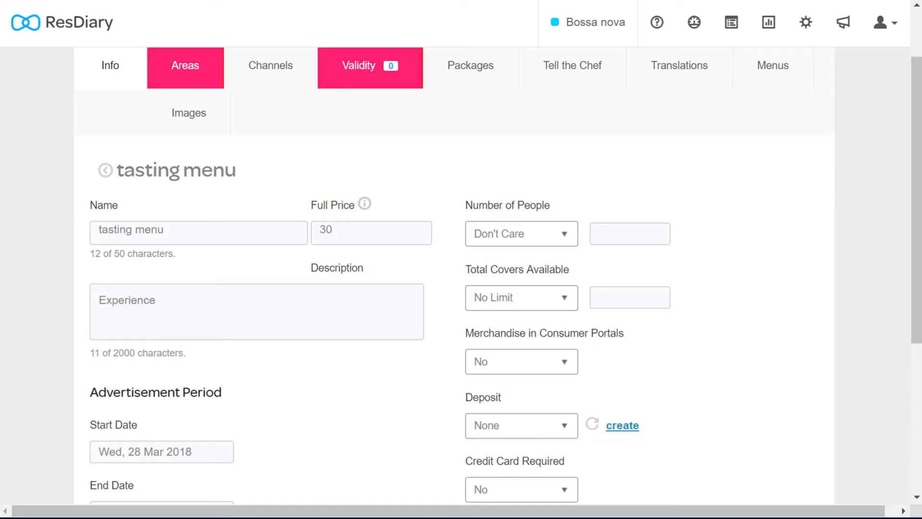
{"action": "right_click", "coordinate": [262, 300]}
{"action": "type", "text": "2"}
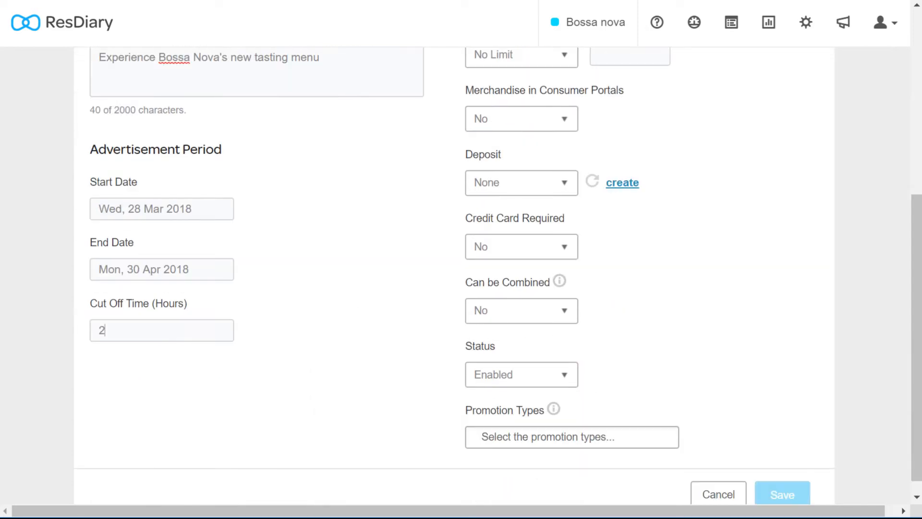
{"action": "type", "text": "4"}
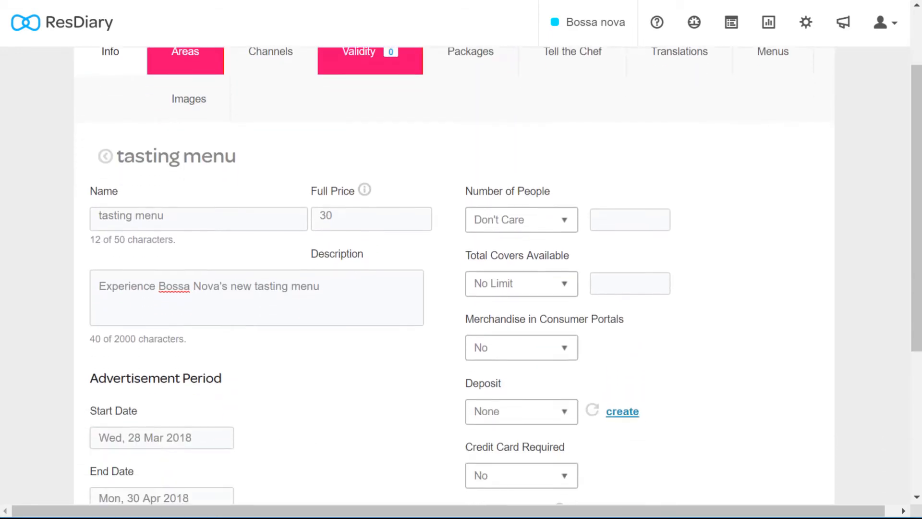
Step: Set the promotion's status to Disabled and save its details
{"action": "scroll", "scroll_direction": "down", "scroll_amount": 3}
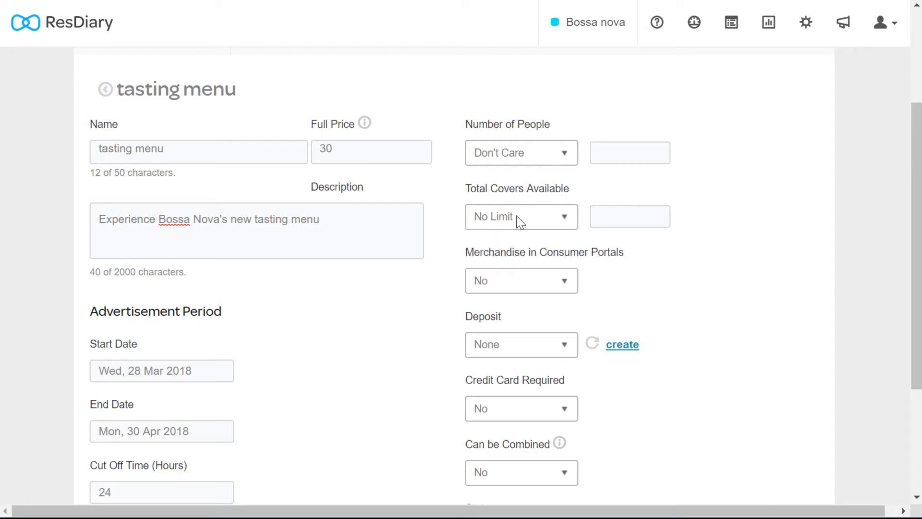
{"action": "scroll", "scroll_direction": "down", "scroll_amount": 3}
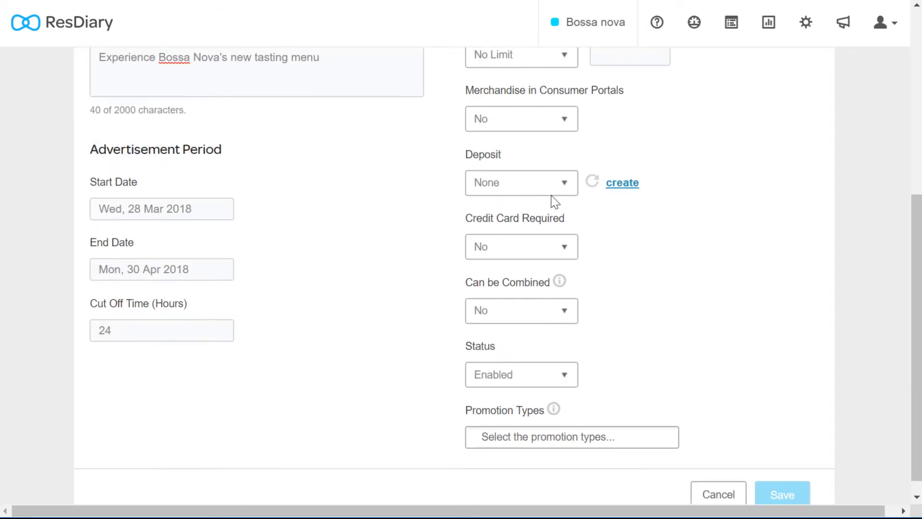
{"action": "mouse_move", "coordinate": [621, 183]}
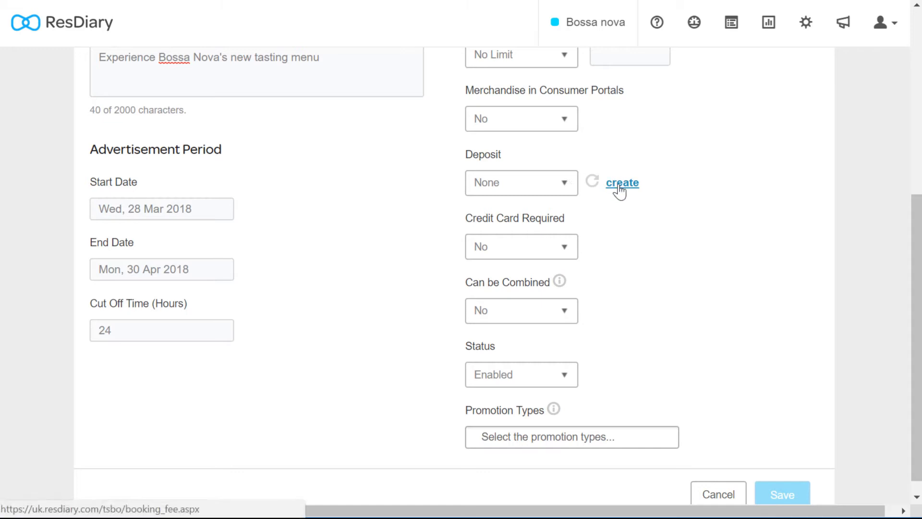
{"action": "mouse_move", "coordinate": [625, 203]}
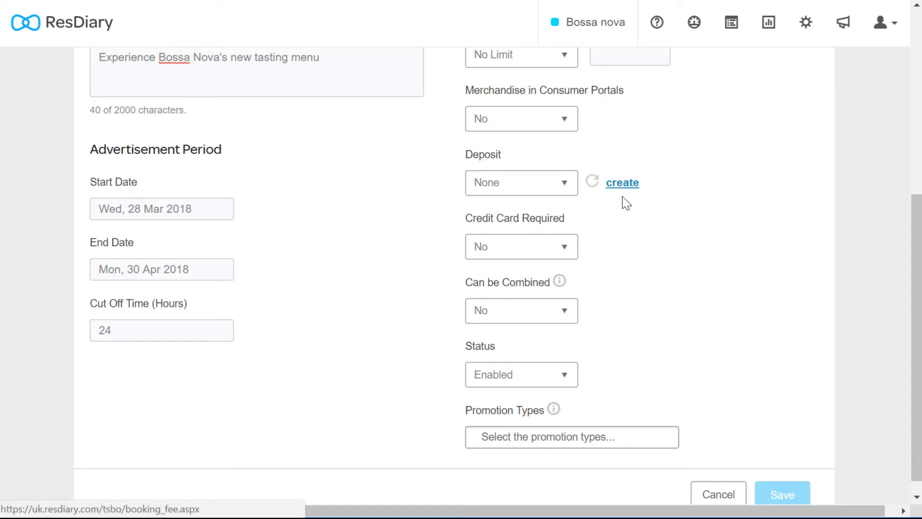
{"action": "left_click", "coordinate": [520, 246]}
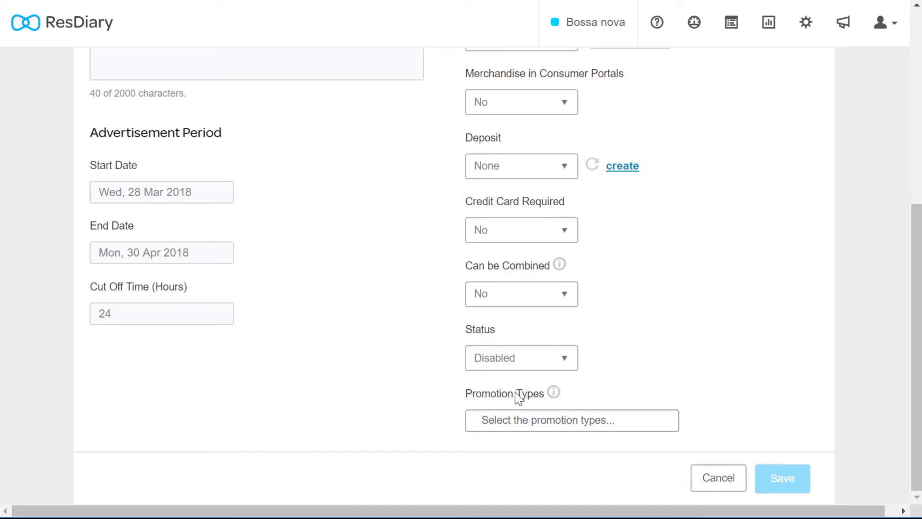
{"action": "mouse_move", "coordinate": [528, 397]}
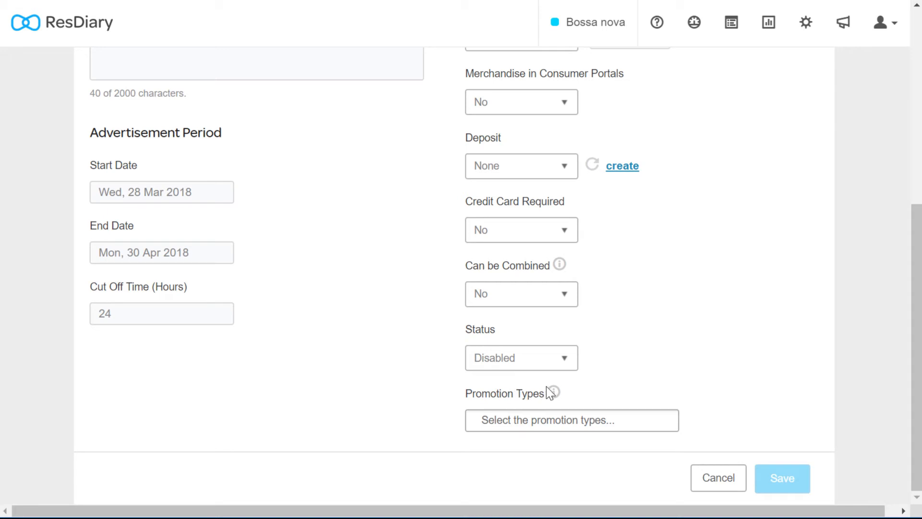
{"action": "mouse_move", "coordinate": [727, 344]}
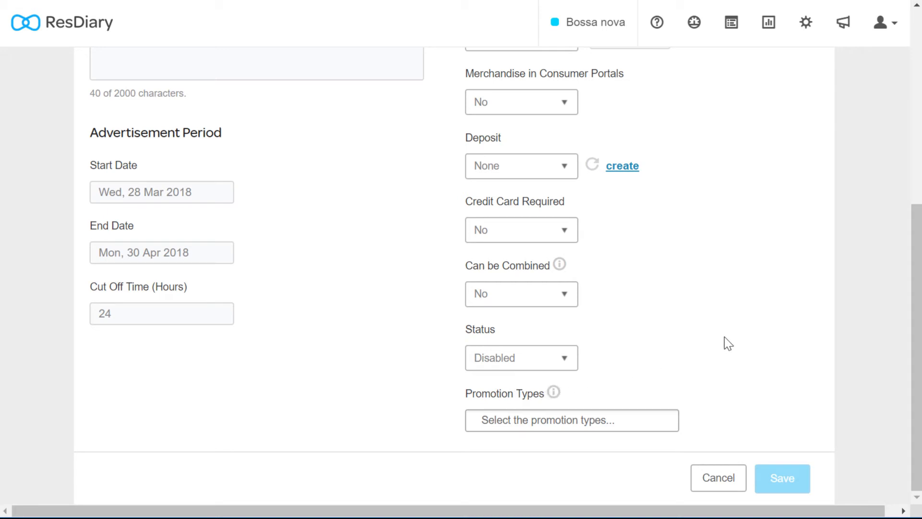
{"action": "left_click", "coordinate": [782, 478]}
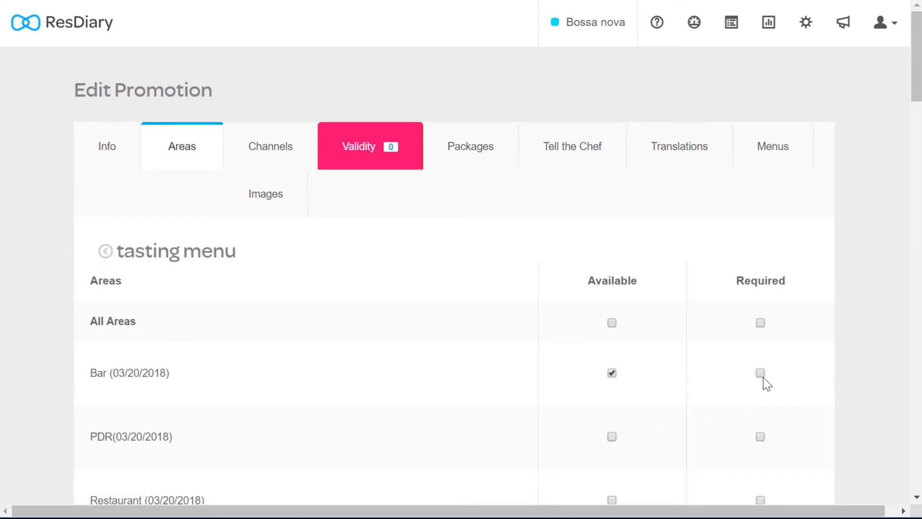
Step: Mark the Bar area as required for the tasting menu promotion
{"action": "left_click", "coordinate": [760, 373]}
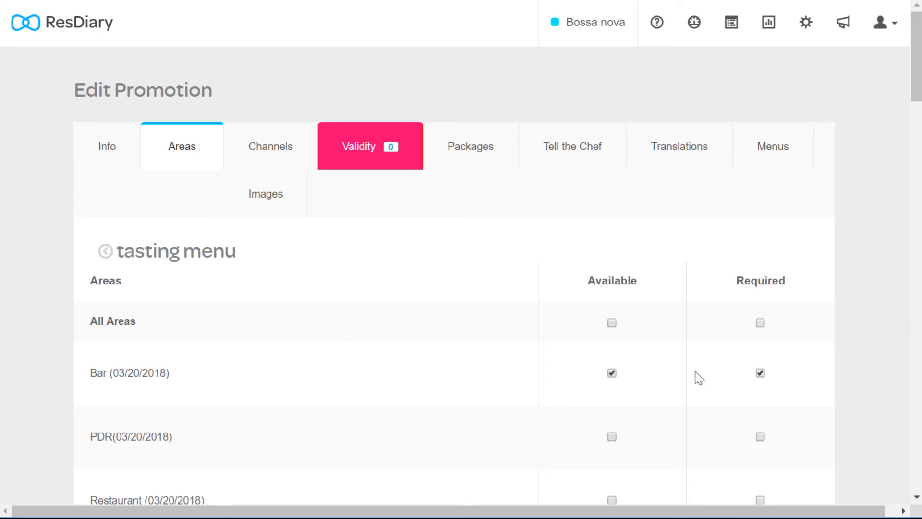
{"action": "left_click", "coordinate": [370, 146]}
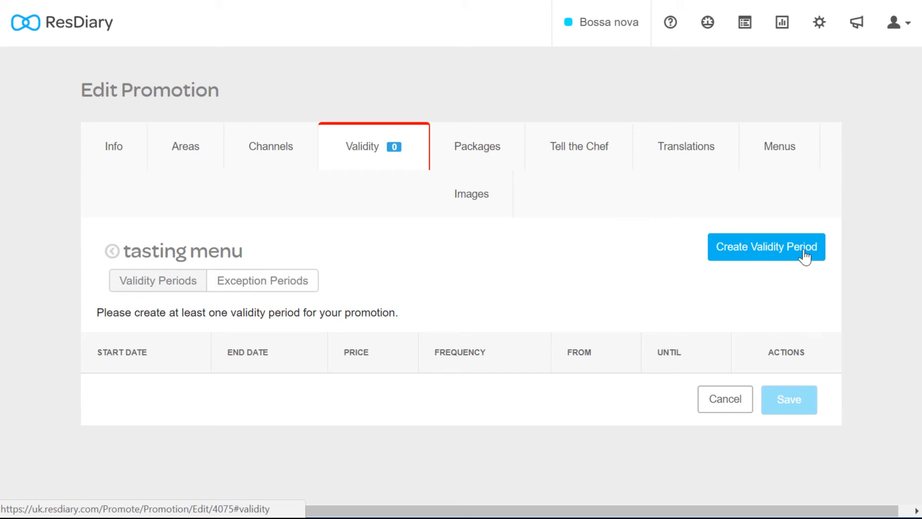
Step: Create a validity period from 1–30 April 2018, 18:00–22:00, valid on all days
{"action": "left_click", "coordinate": [766, 247]}
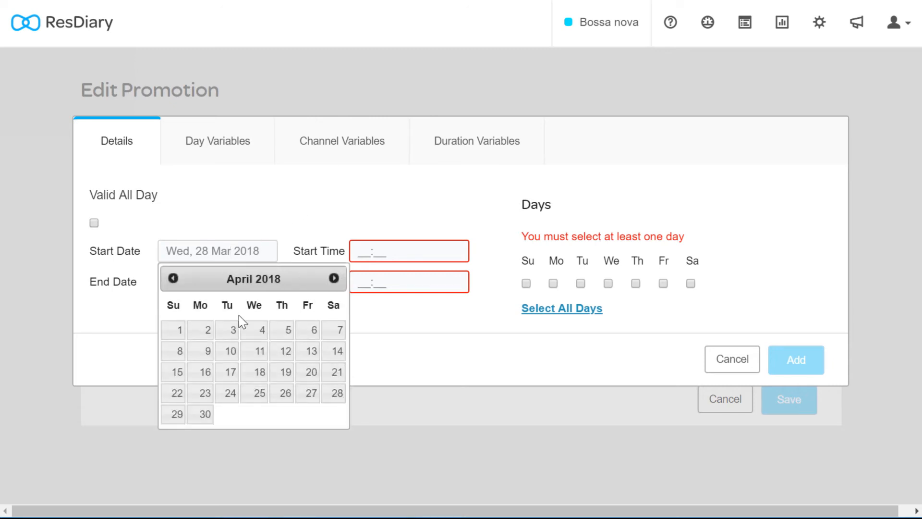
{"action": "left_click", "coordinate": [94, 223]}
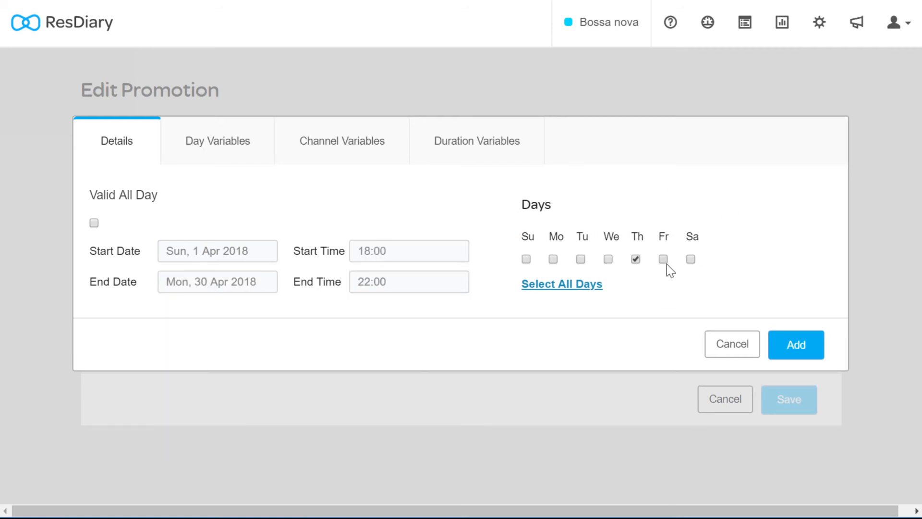
{"action": "left_click", "coordinate": [560, 284]}
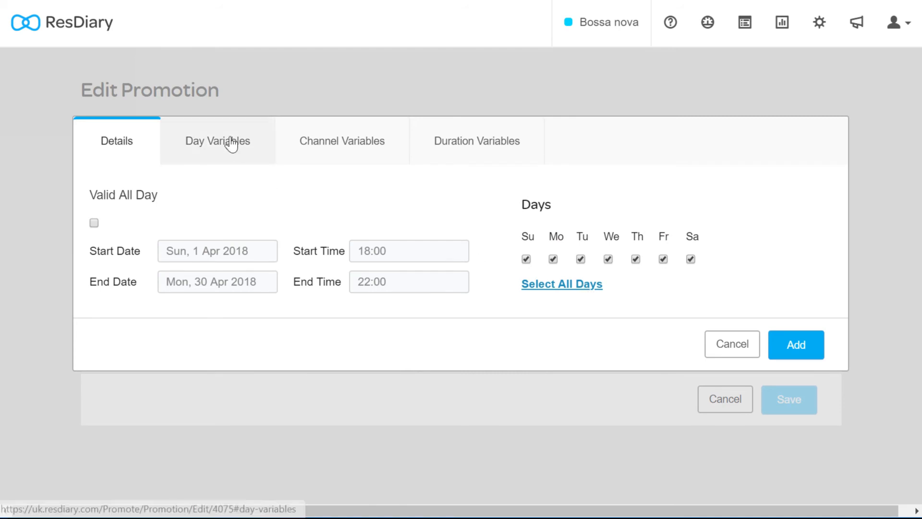
{"action": "left_click", "coordinate": [217, 140]}
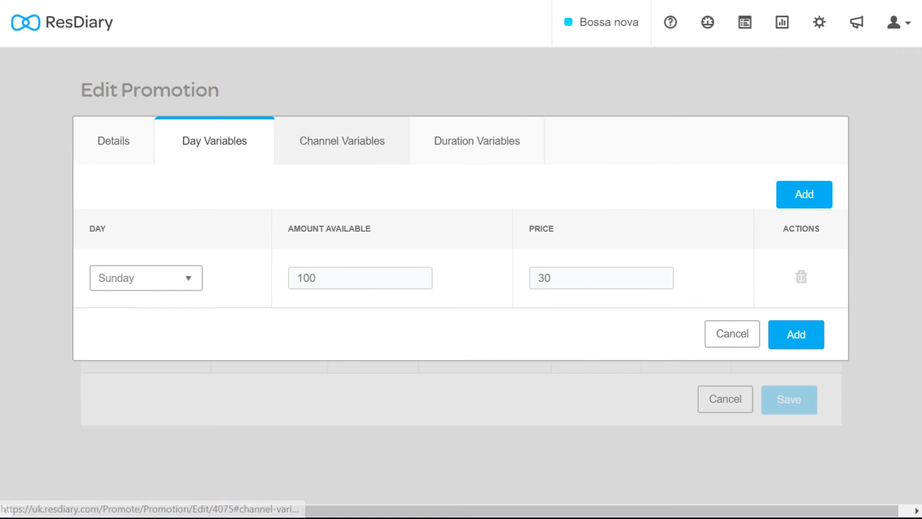
Step: Review the channel and duration variables and add a new duration rule row
{"action": "left_click", "coordinate": [339, 140]}
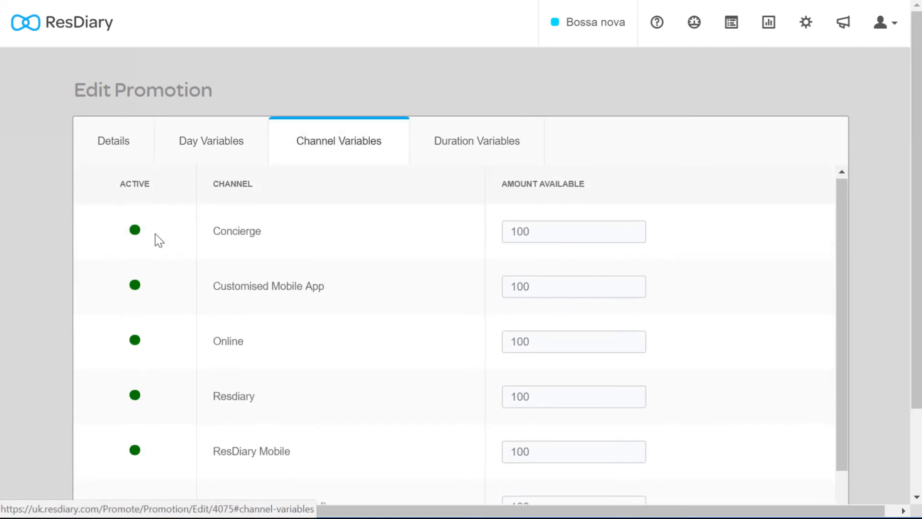
{"action": "left_click", "coordinate": [477, 141]}
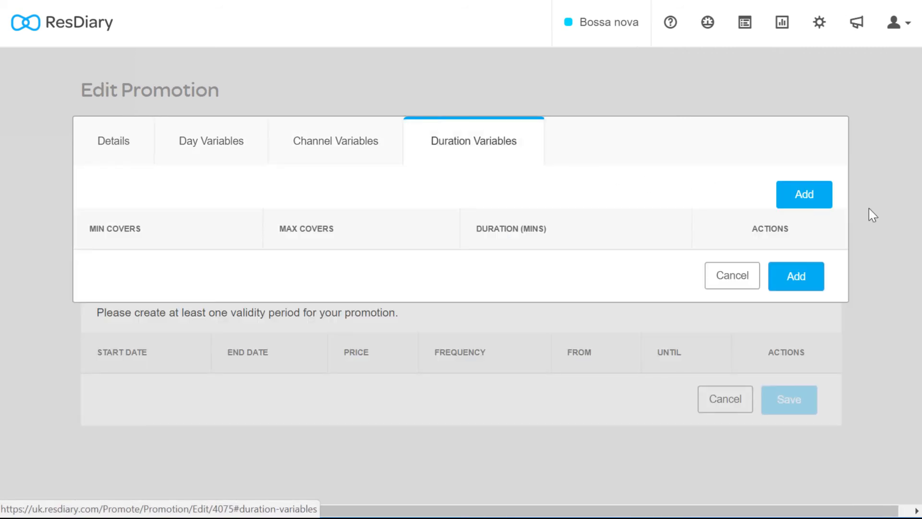
{"action": "left_click", "coordinate": [803, 194]}
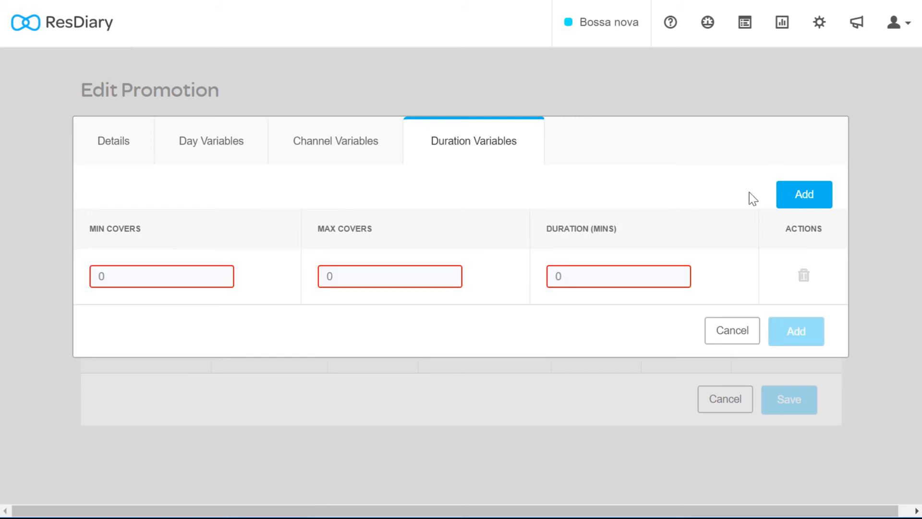
{"action": "left_click", "coordinate": [681, 140]}
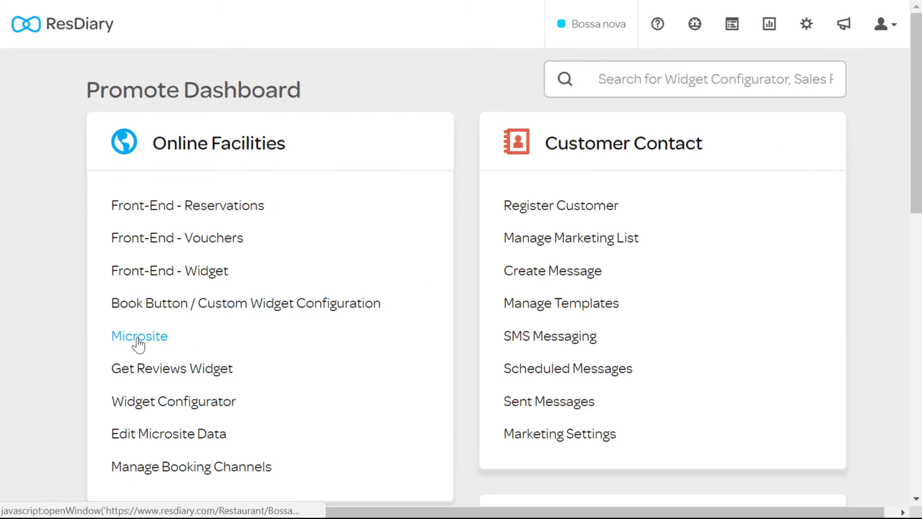
Step: On the microsite, reserve the 6:00 PM Tasting menu offer for 2 on Fri 16 March
{"action": "left_click", "coordinate": [139, 337]}
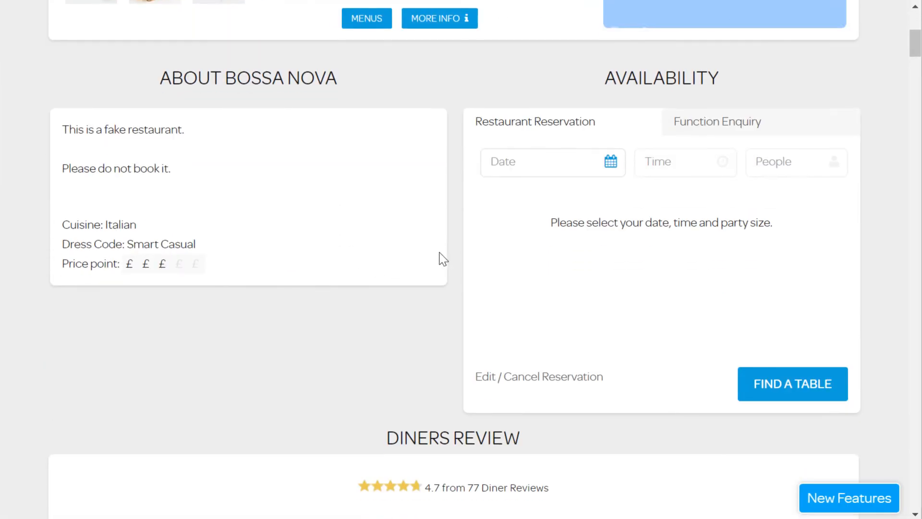
{"action": "left_click", "coordinate": [551, 162]}
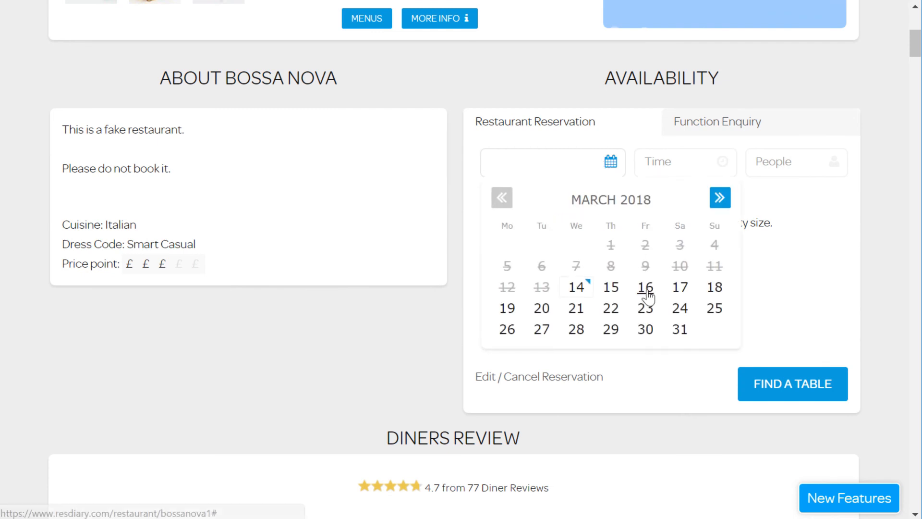
{"action": "left_click", "coordinate": [646, 287]}
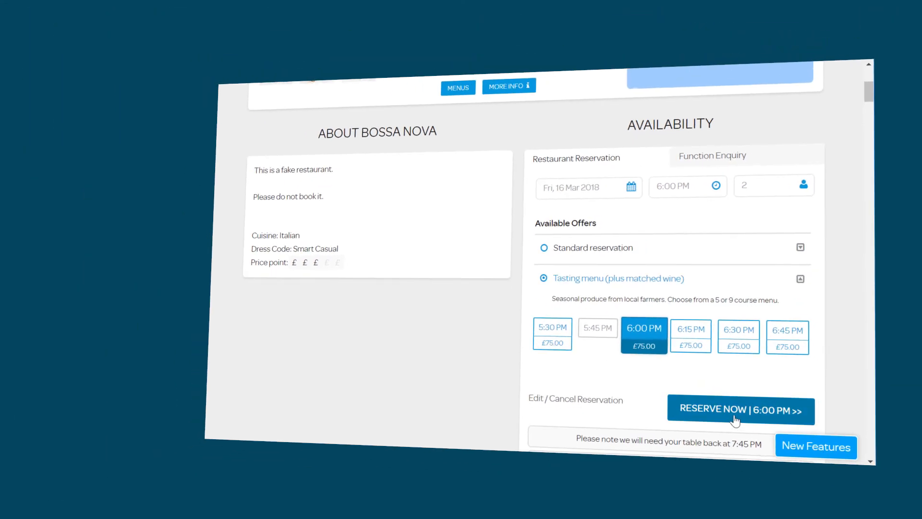
{"action": "left_click", "coordinate": [740, 410]}
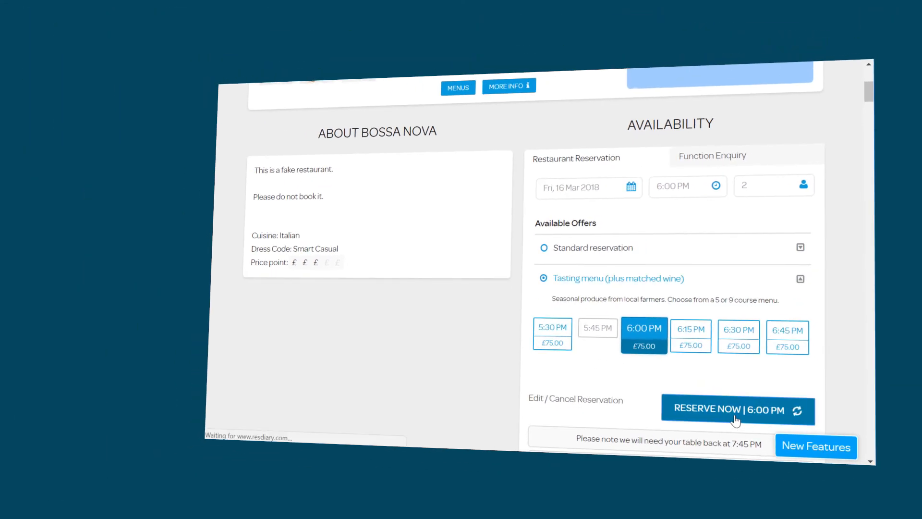
{"action": "left_click", "coordinate": [728, 409]}
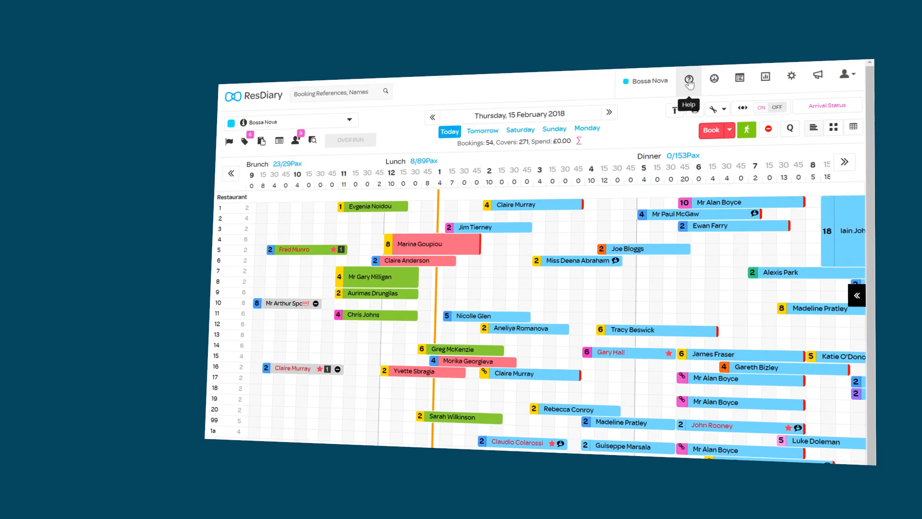
Step: Bring up the Help menu with Knowledge Base and support options over the diary
{"action": "left_click", "coordinate": [688, 76]}
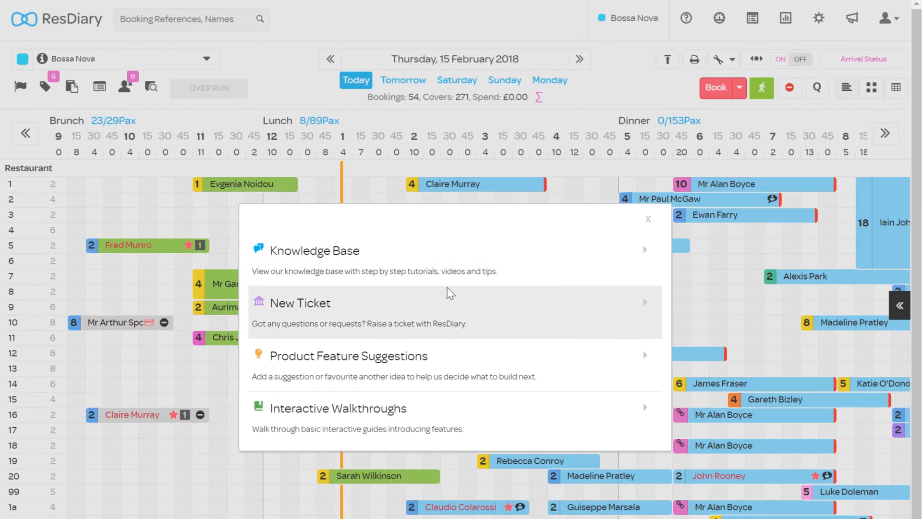
{"action": "mouse_move", "coordinate": [458, 258]}
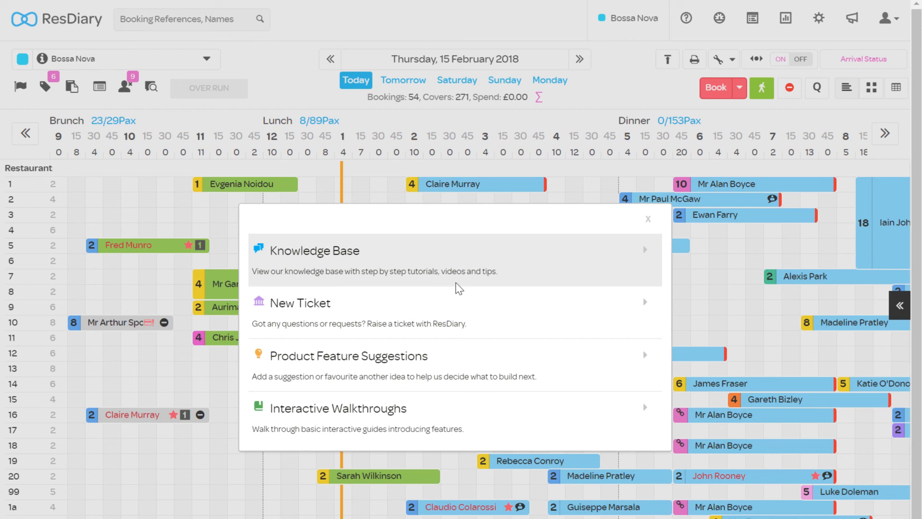
{"action": "mouse_move", "coordinate": [456, 282]}
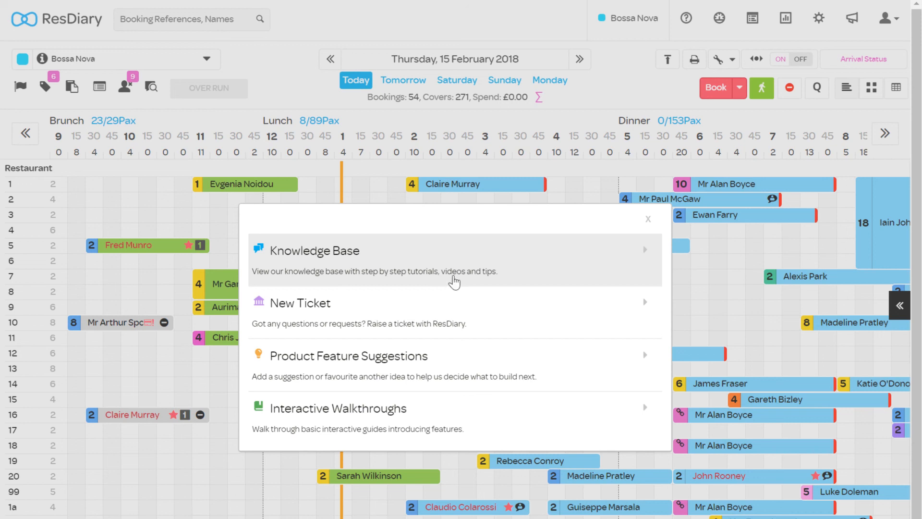